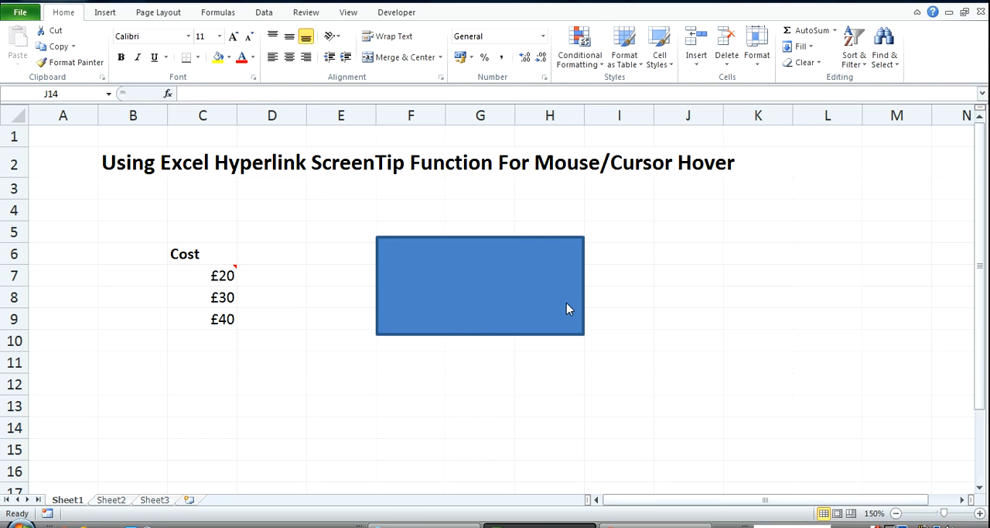
{"action": "mouse_move", "coordinate": [280, 215]}
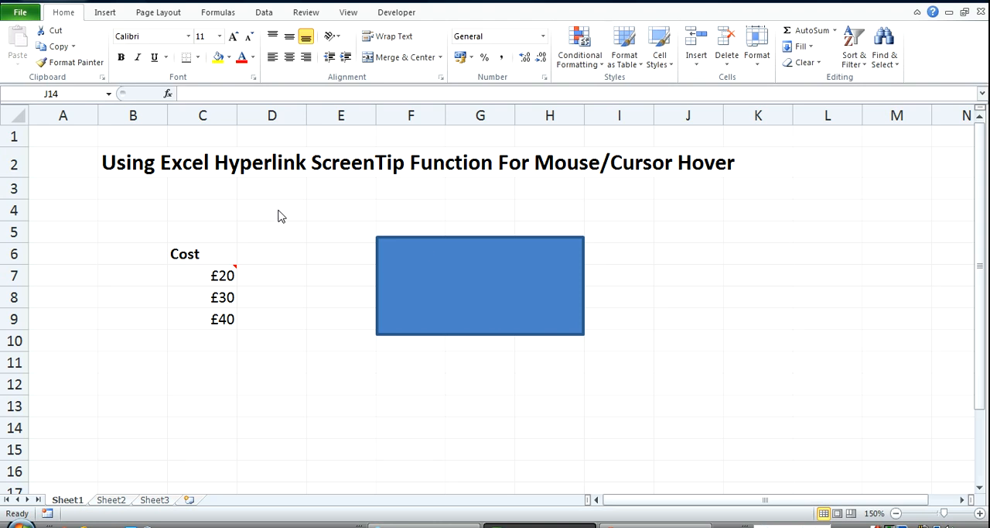
{"action": "mouse_move", "coordinate": [492, 308]}
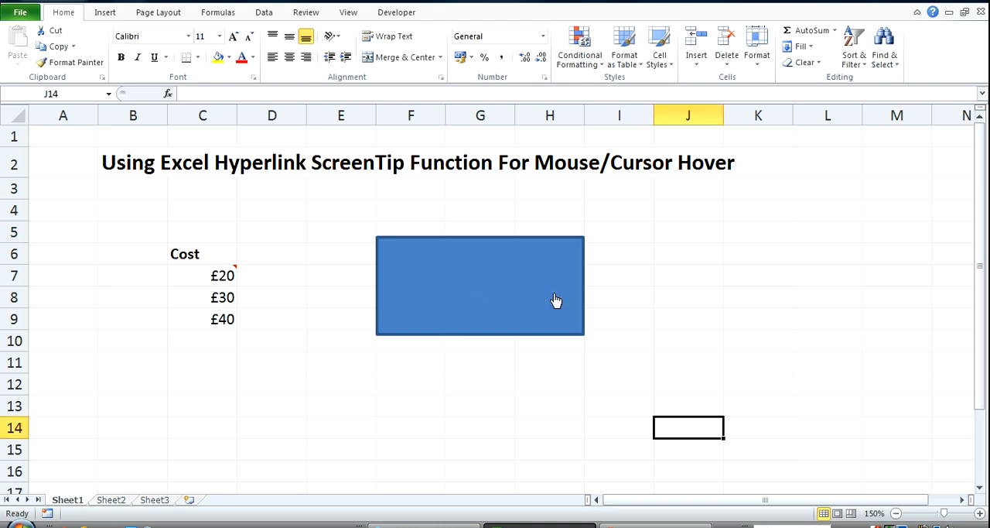
{"action": "mouse_move", "coordinate": [530, 312]}
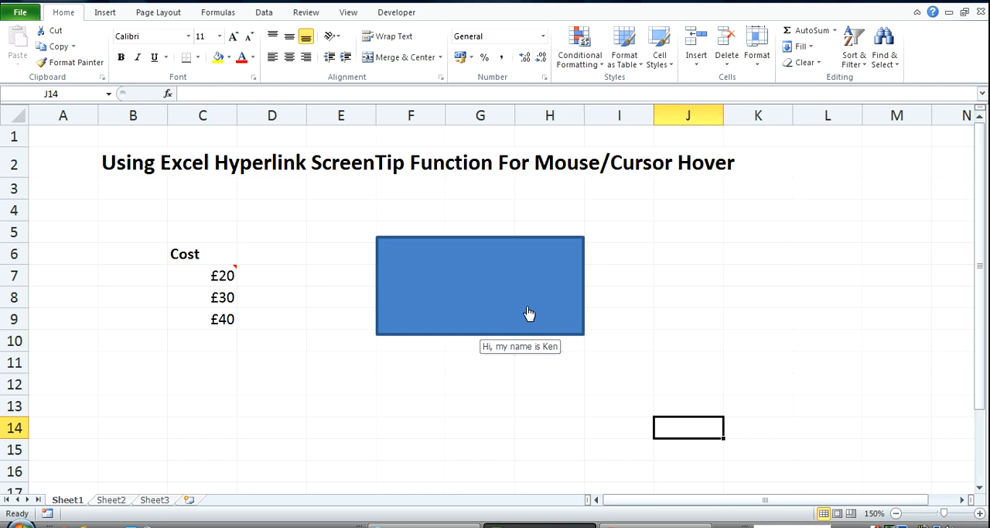
{"action": "mouse_move", "coordinate": [206, 300]}
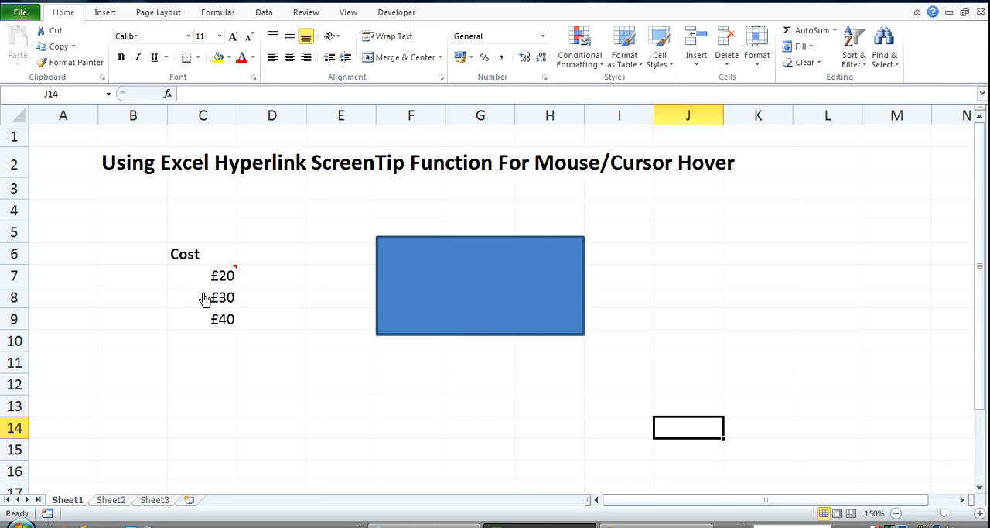
{"action": "mouse_move", "coordinate": [220, 297]}
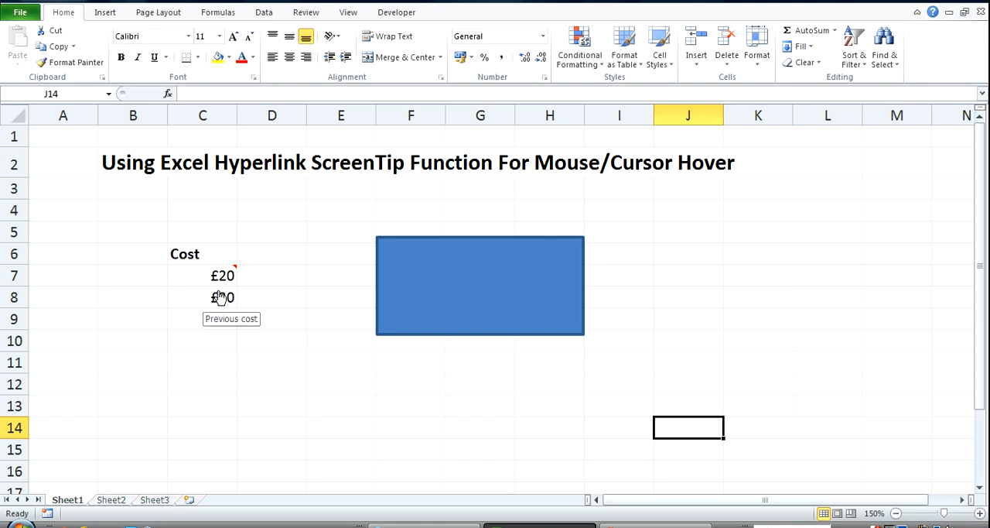
{"action": "mouse_move", "coordinate": [222, 276]}
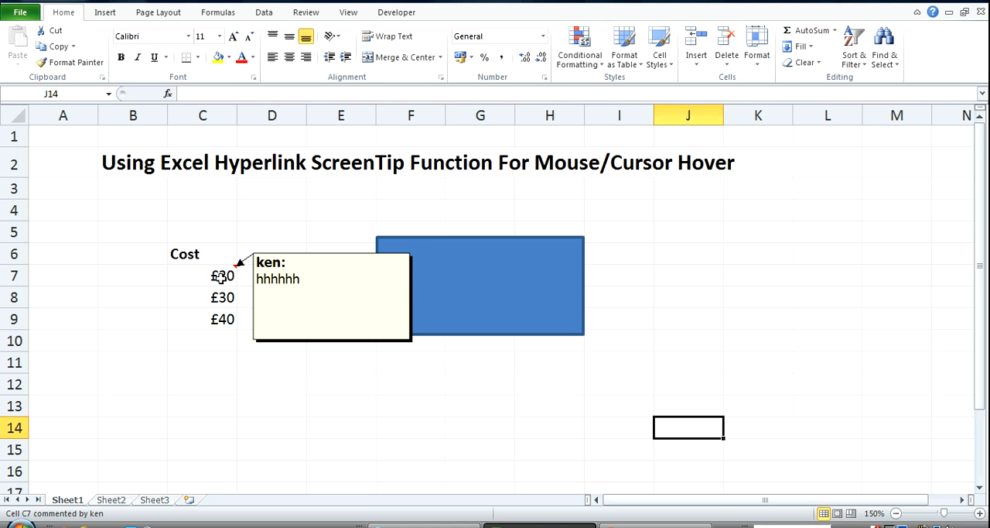
{"action": "mouse_move", "coordinate": [224, 276]}
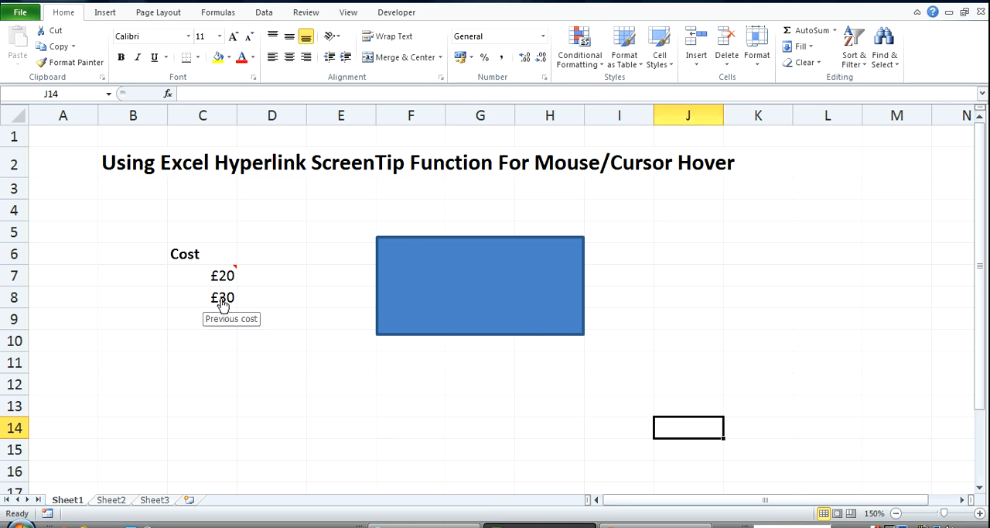
{"action": "mouse_move", "coordinate": [381, 325]}
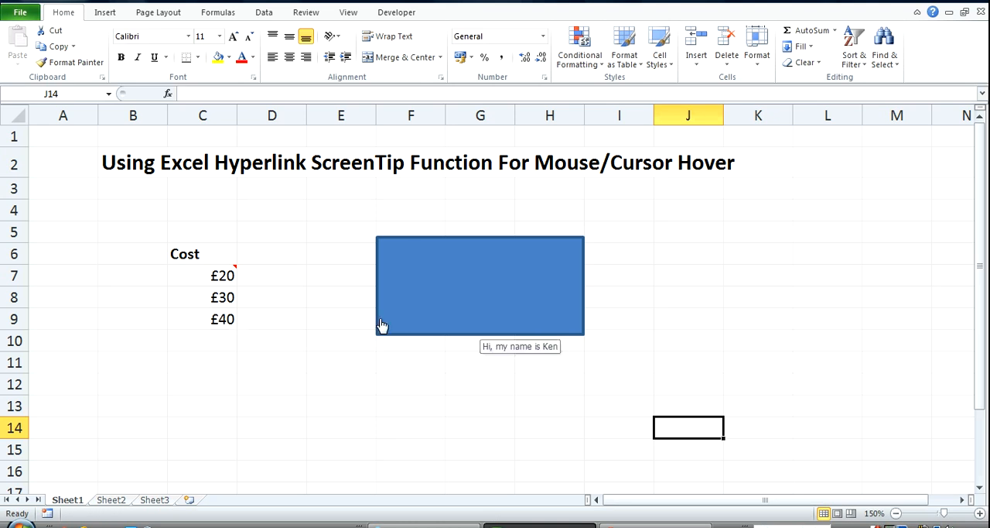
{"action": "mouse_move", "coordinate": [317, 337]}
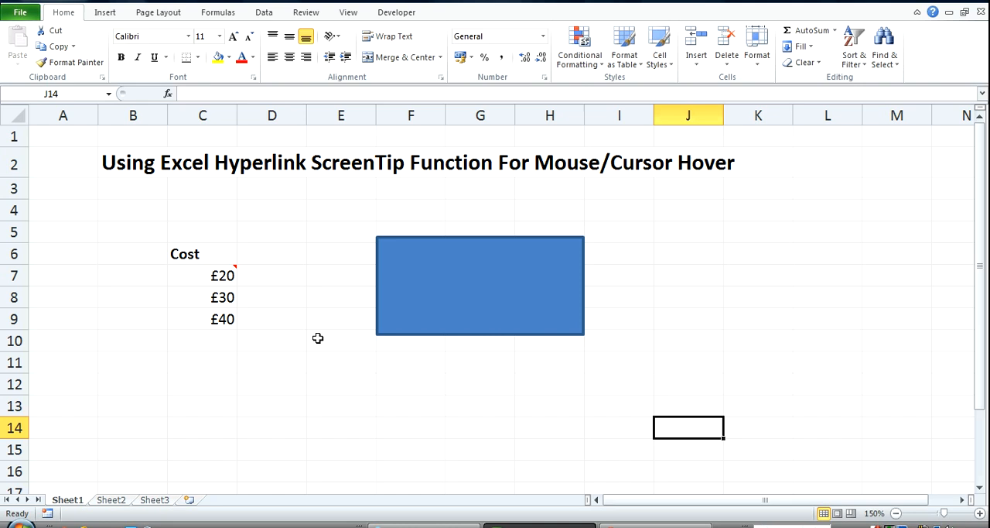
{"action": "mouse_move", "coordinate": [189, 511]}
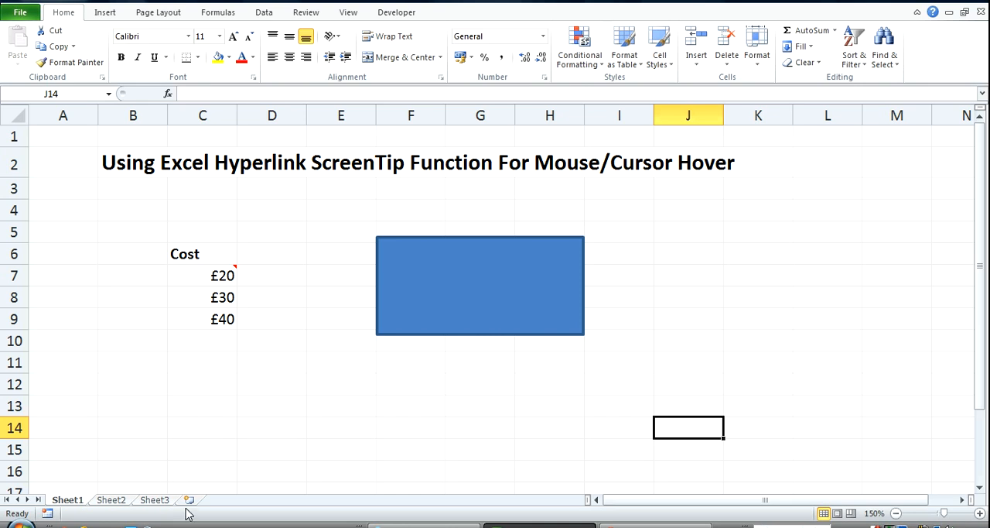
- Add a new blank Sheet4 and enter values into cells D7 and D8
{"action": "left_click", "coordinate": [189, 498]}
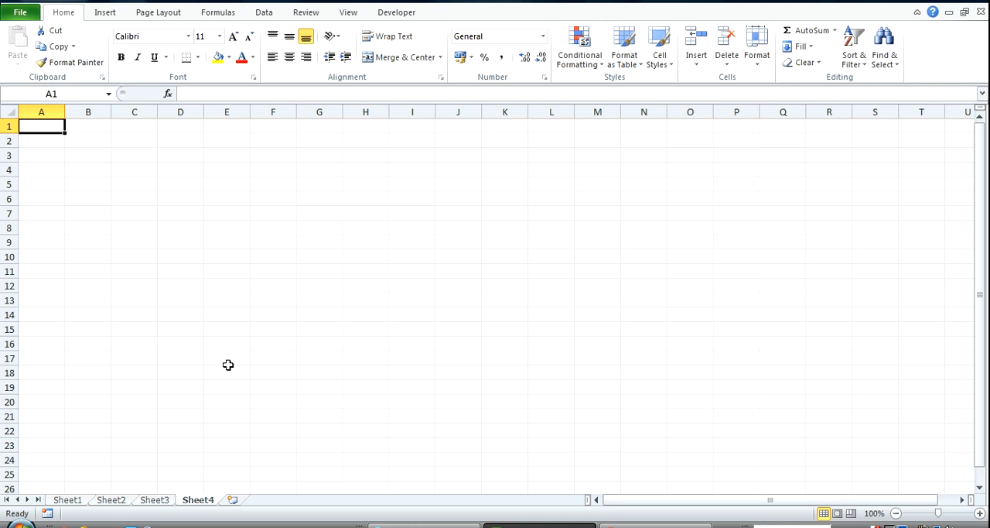
{"action": "left_click", "coordinate": [180, 213]}
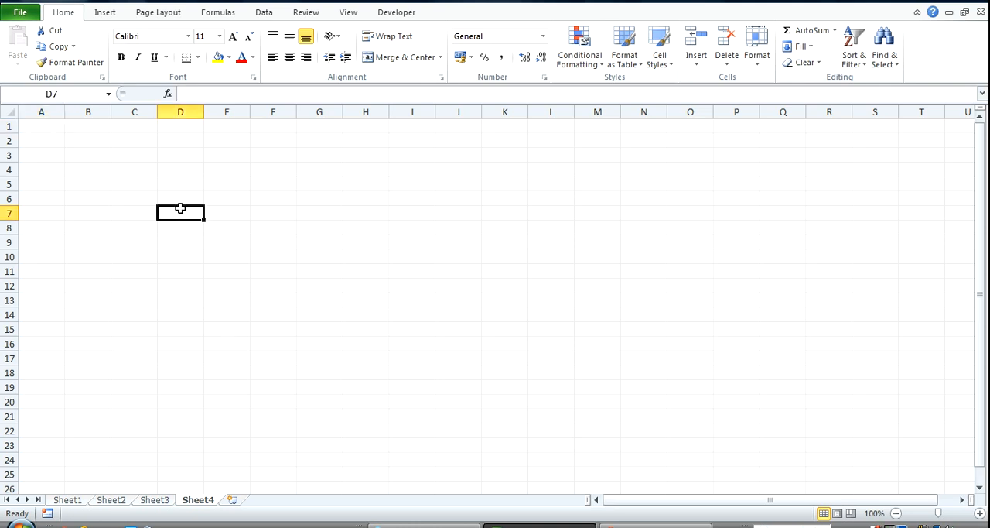
{"action": "type", "text": "4"}
{"action": "type", "text": "3"}
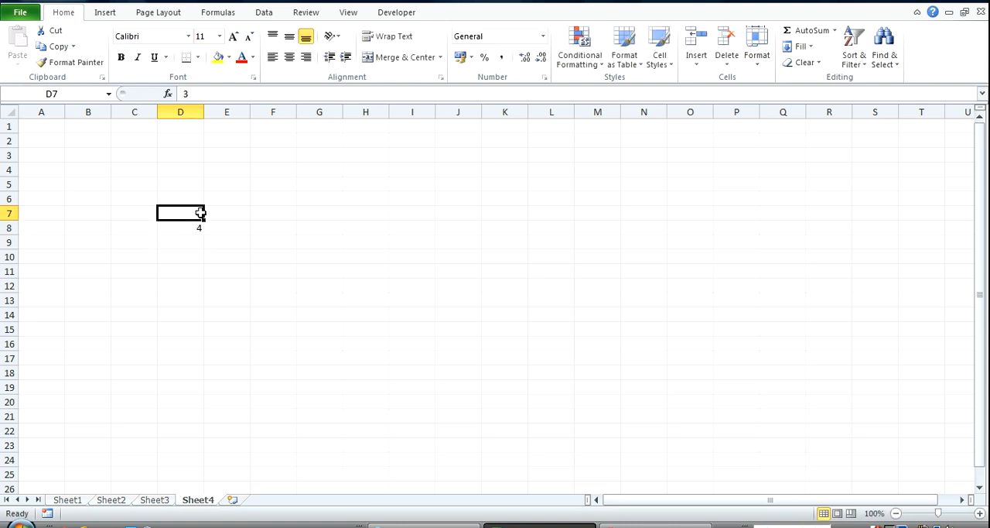
- Bring up the shortcut menu on cell D7 to start adding a hyperlink
{"action": "right_click", "coordinate": [180, 213]}
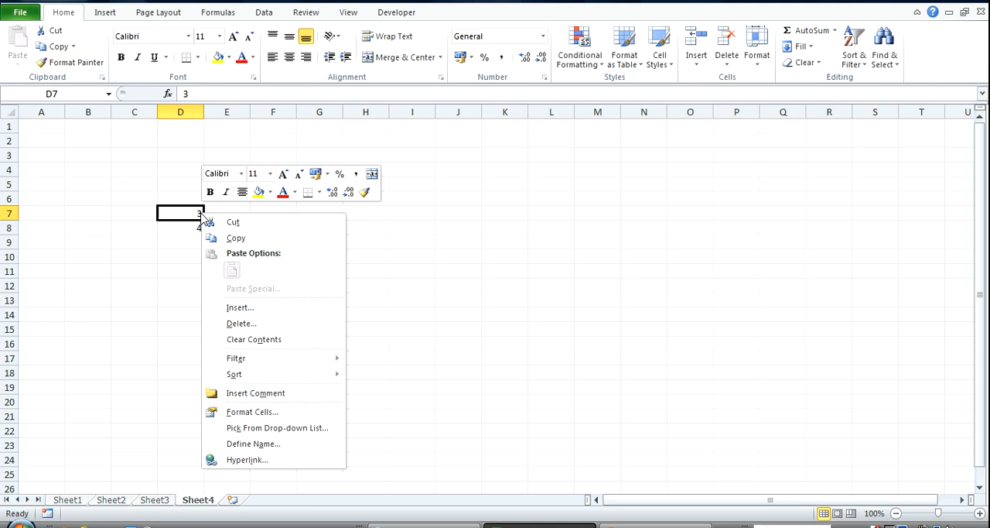
{"action": "mouse_move", "coordinate": [255, 374]}
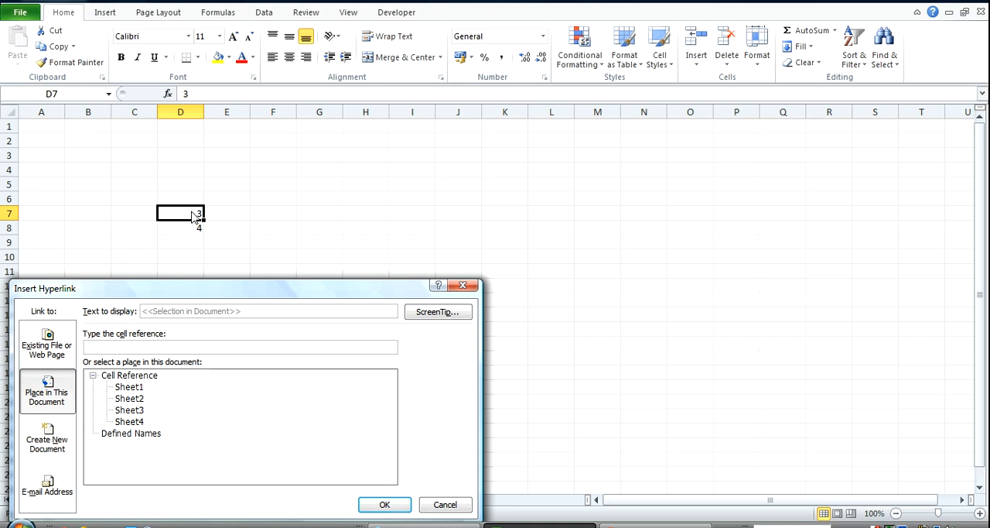
{"action": "mouse_move", "coordinate": [169, 213]}
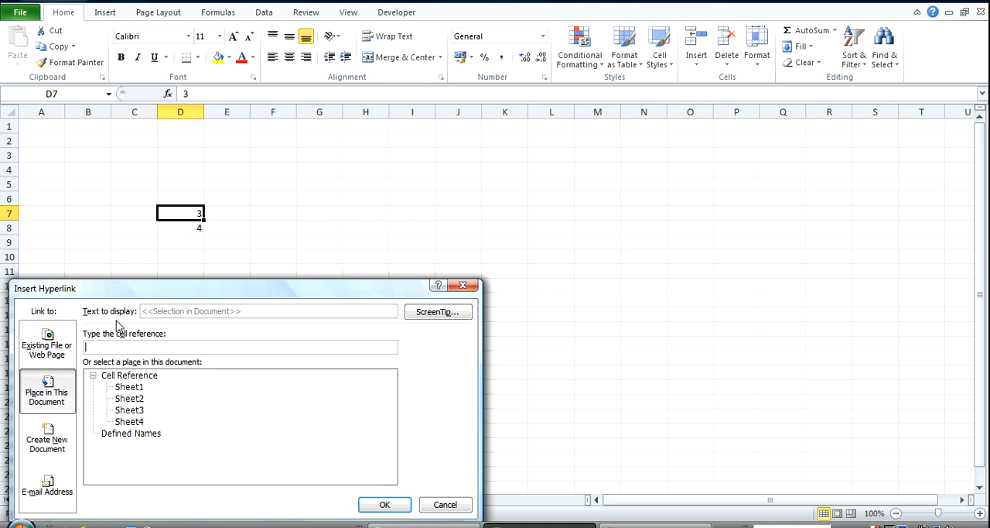
{"action": "mouse_move", "coordinate": [43, 130]}
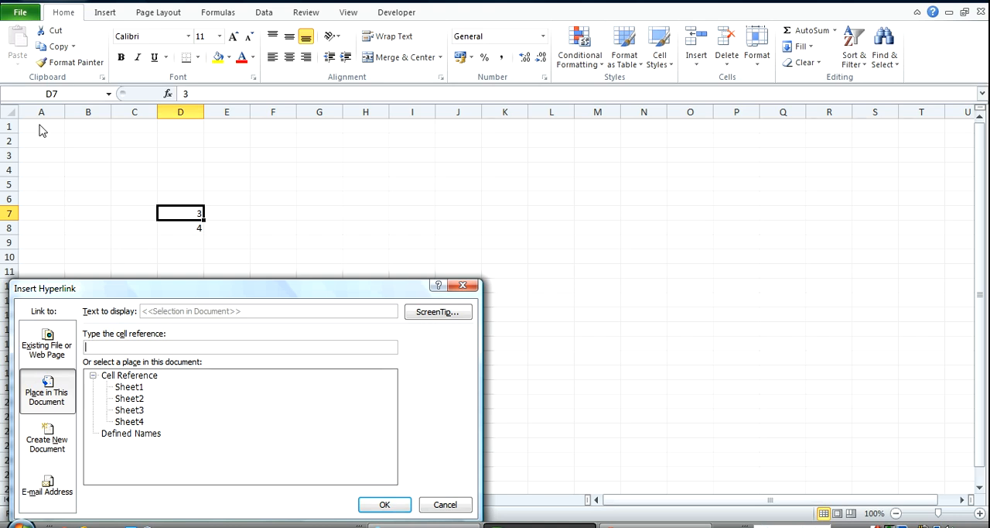
{"action": "mouse_move", "coordinate": [45, 128]}
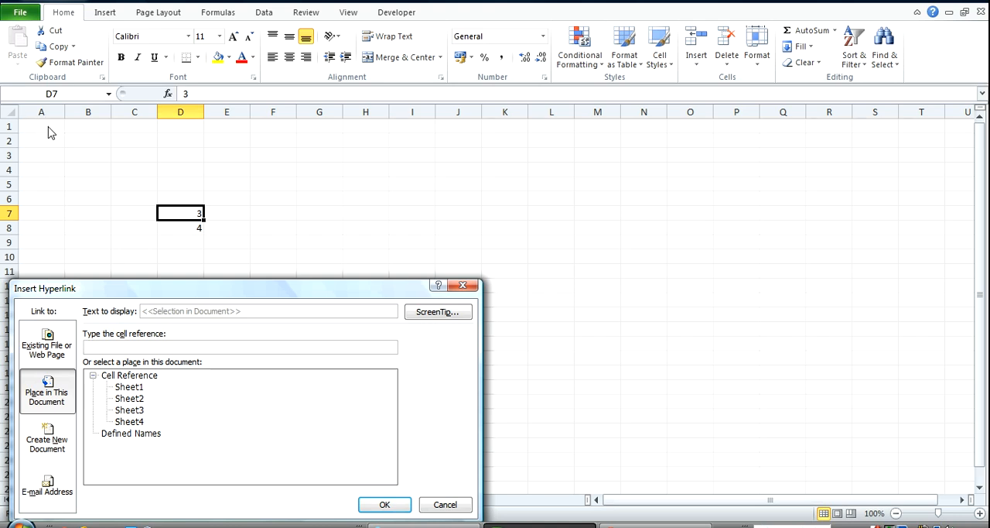
{"action": "mouse_move", "coordinate": [83, 207]}
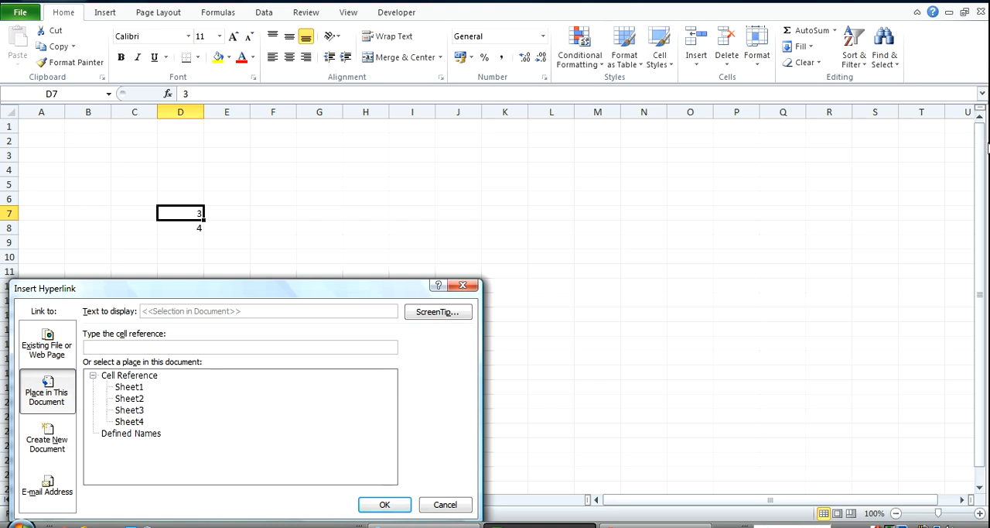
{"action": "mouse_move", "coordinate": [938, 147]}
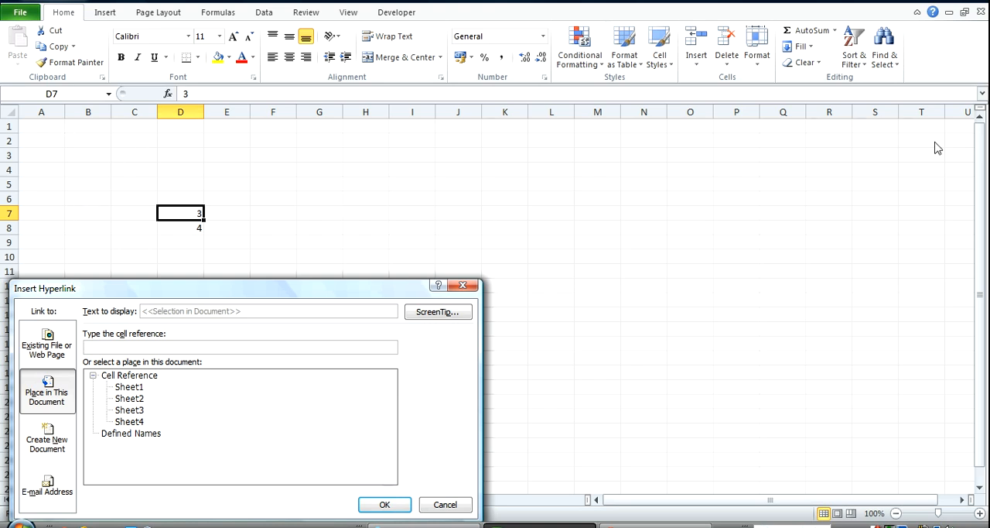
{"action": "mouse_move", "coordinate": [938, 147]}
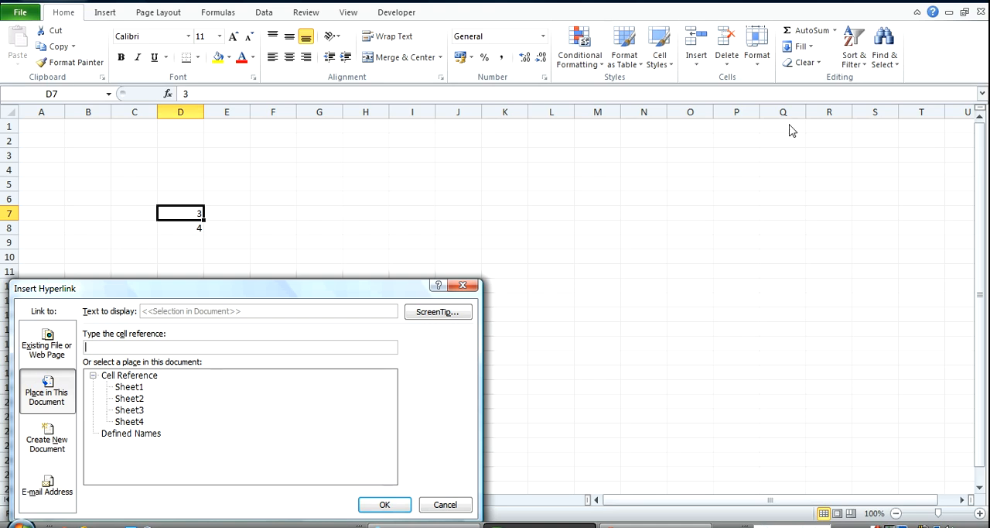
{"action": "mouse_move", "coordinate": [248, 81]}
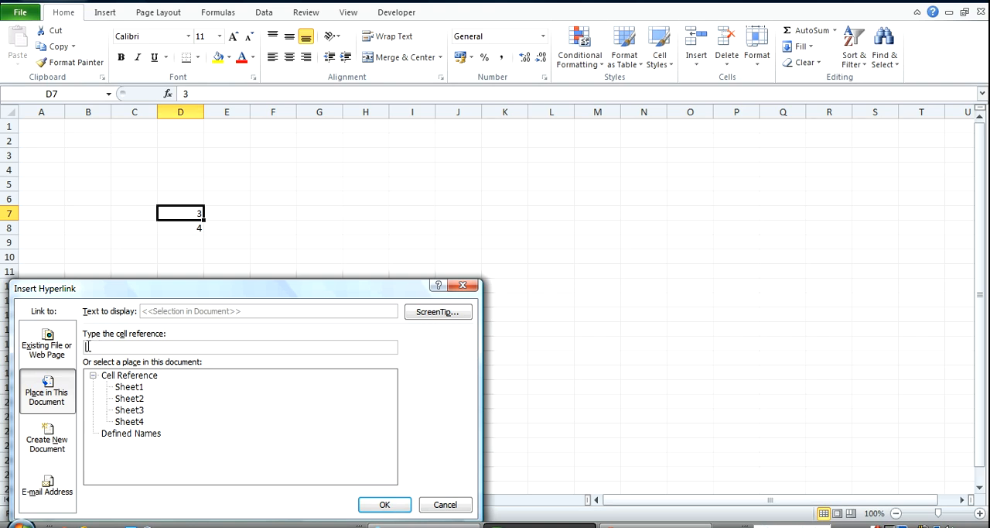
- Give D7's in-workbook hyperlink a cell reference and a custom ScreenTip, then confirm
{"action": "type", "text": "c7"}
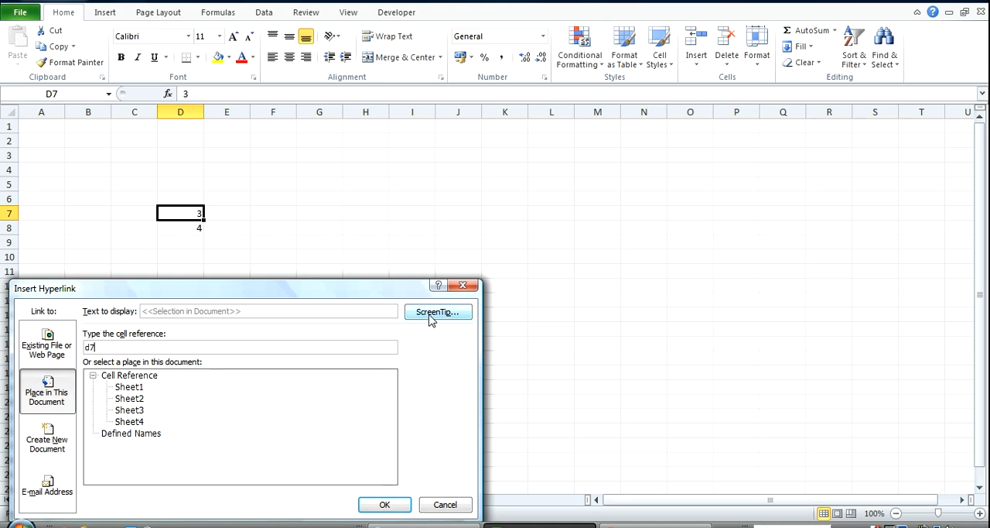
{"action": "left_click", "coordinate": [437, 312]}
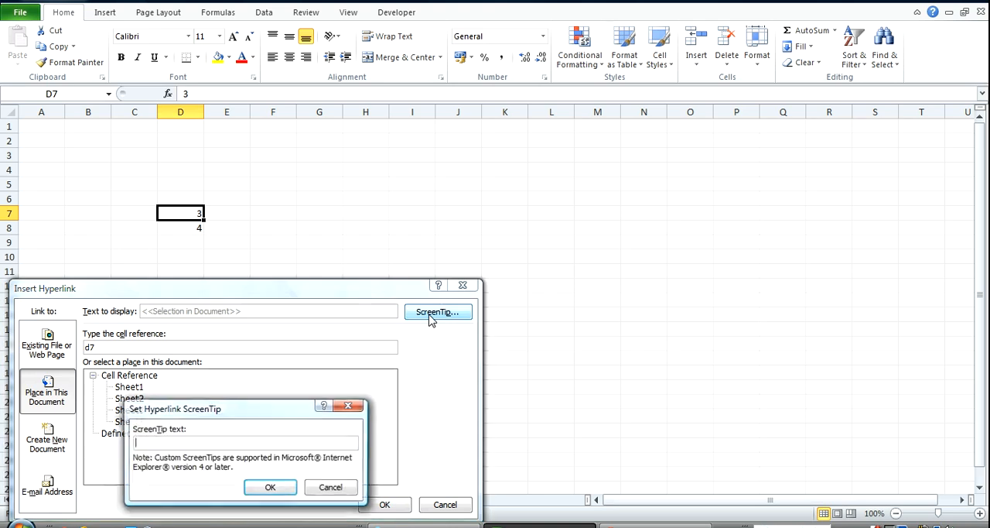
{"action": "type", "text": "K"}
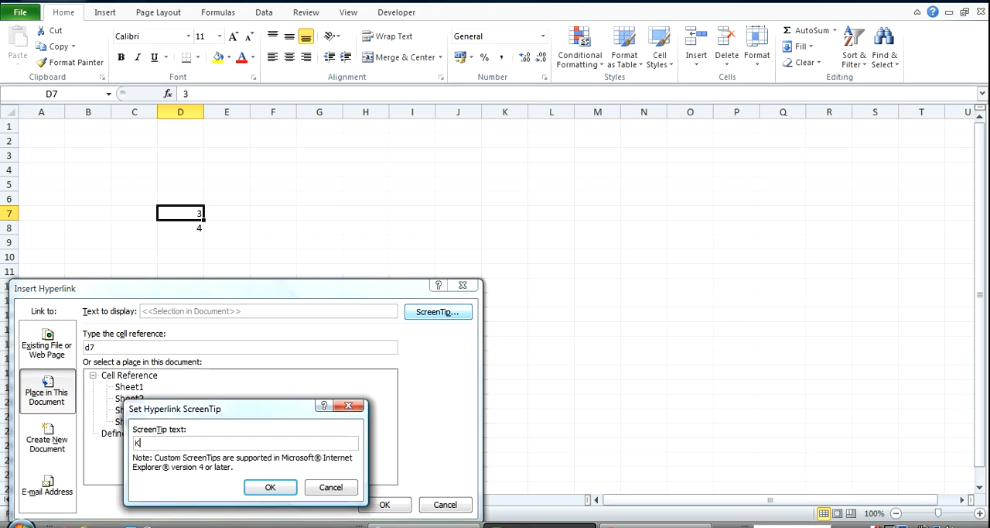
{"action": "left_click", "coordinate": [269, 486]}
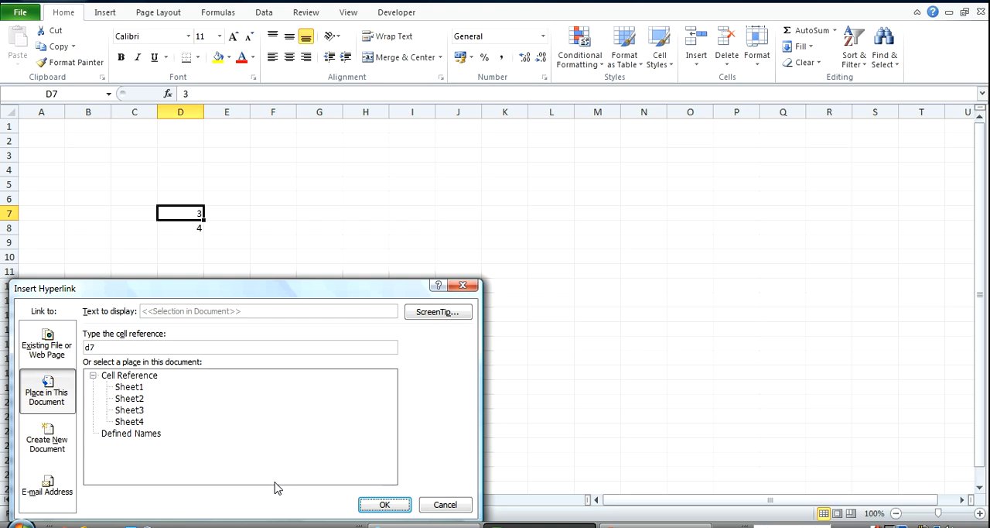
{"action": "left_click", "coordinate": [382, 505]}
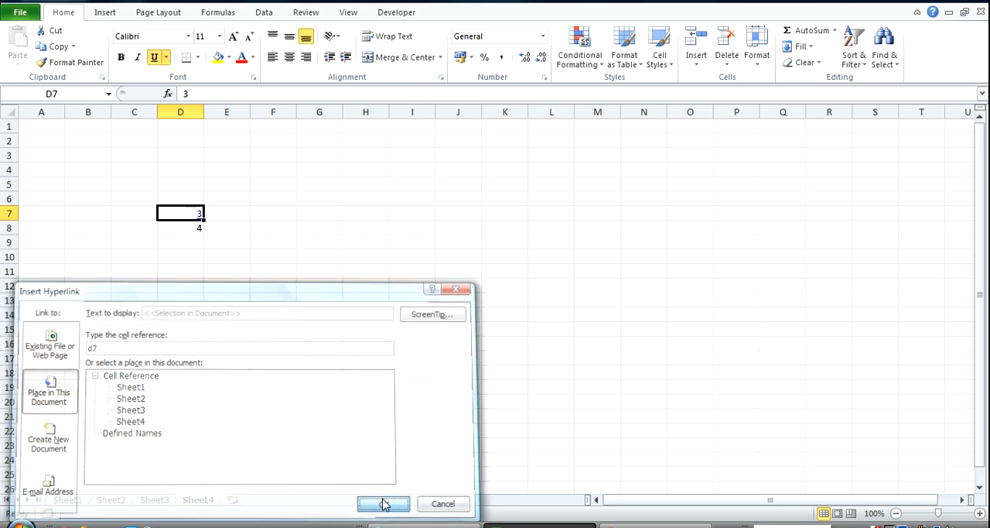
- Apply the hyperlink so D7's 3 becomes underlined link text, then check it
{"action": "left_click", "coordinate": [384, 504]}
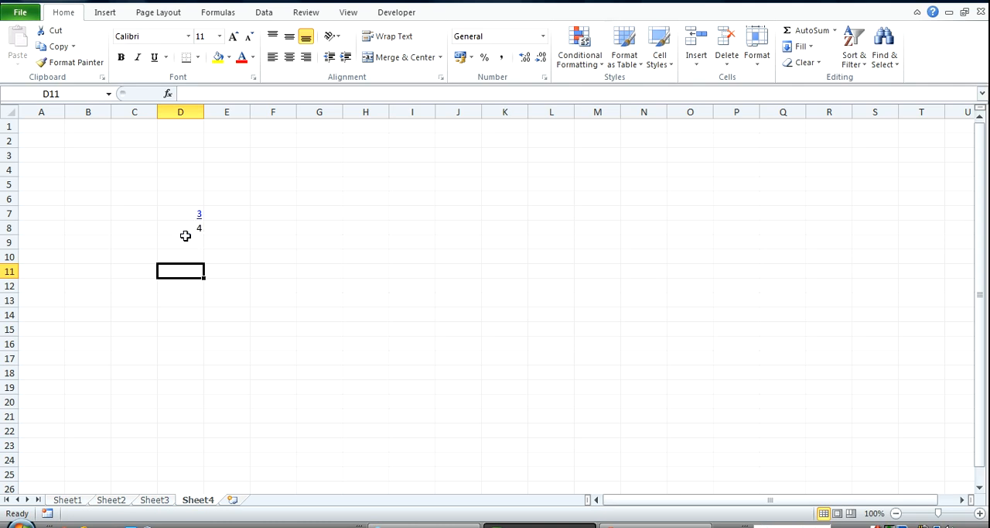
{"action": "left_click", "coordinate": [179, 227]}
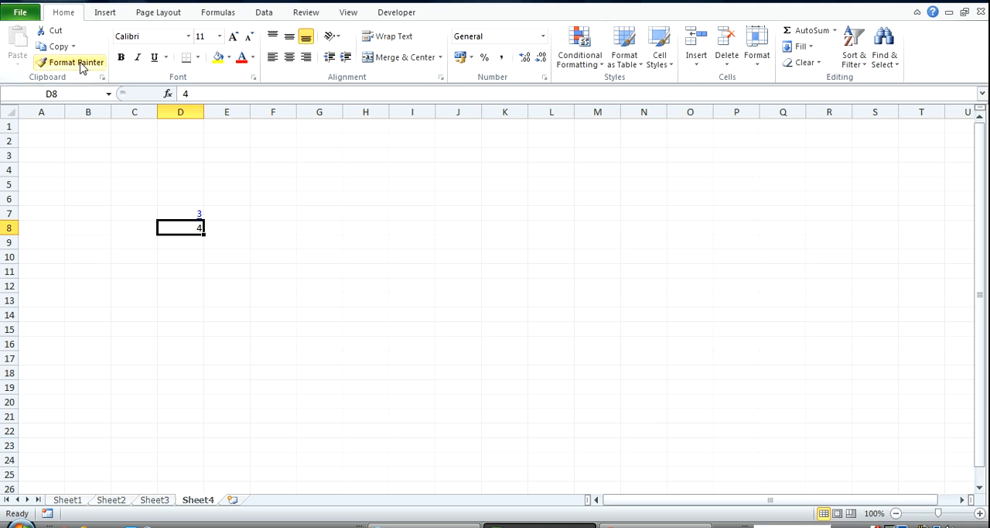
{"action": "left_click", "coordinate": [75, 59]}
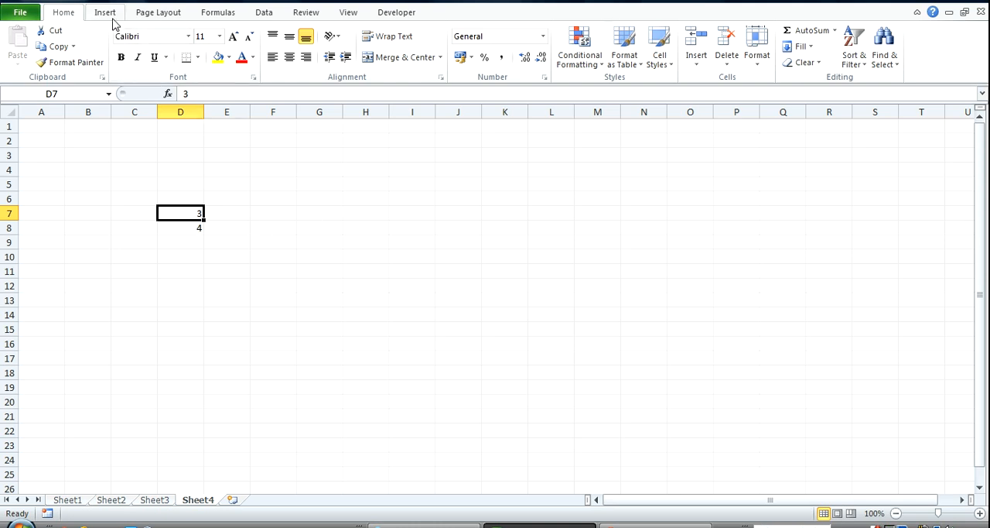
- Draw a blue rectangle shape spanning roughly columns F to K beside the numbers
{"action": "left_click", "coordinate": [165, 48]}
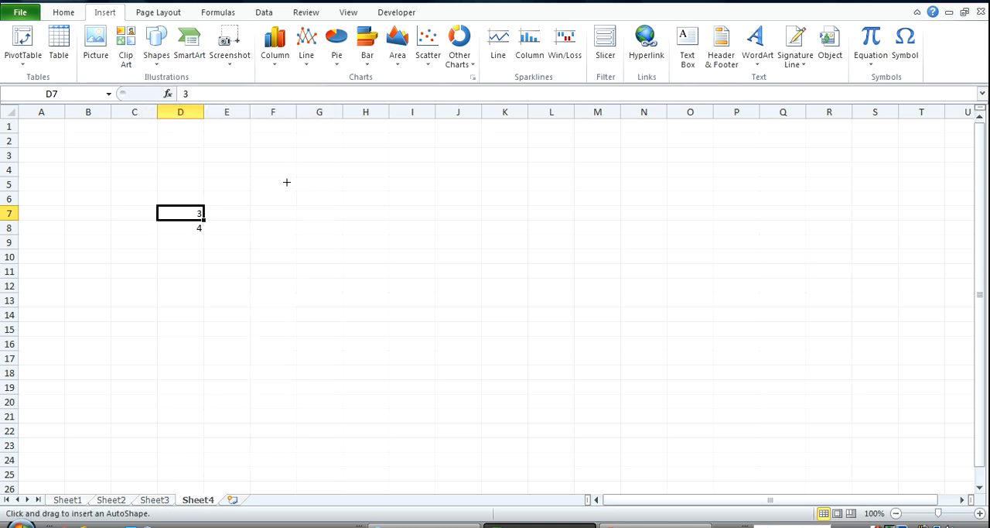
{"action": "left_click_drag", "start_coordinate": [286, 183], "coordinate": [492, 261]}
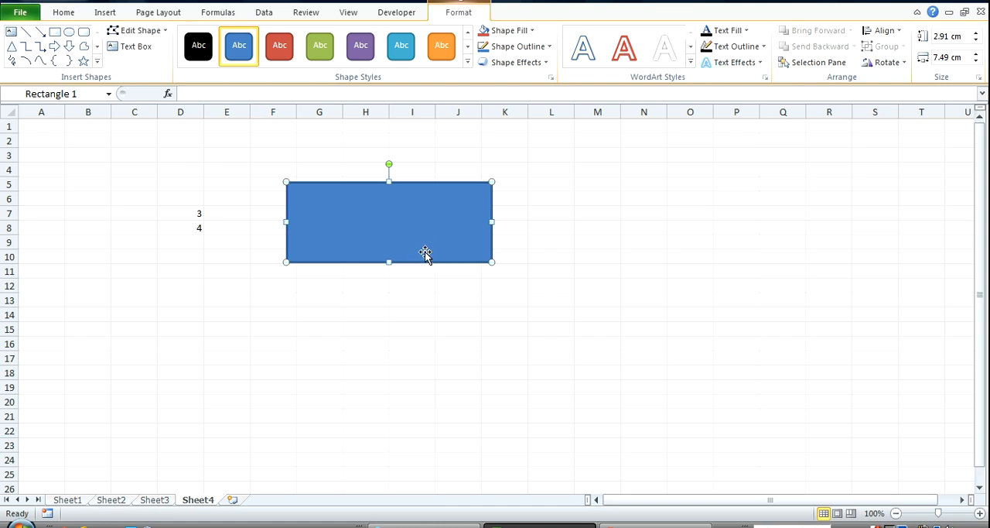
- Start a hyperlink on the rectangle pointing to cell H7 and begin its custom ScreenTip
{"action": "right_click", "coordinate": [424, 254]}
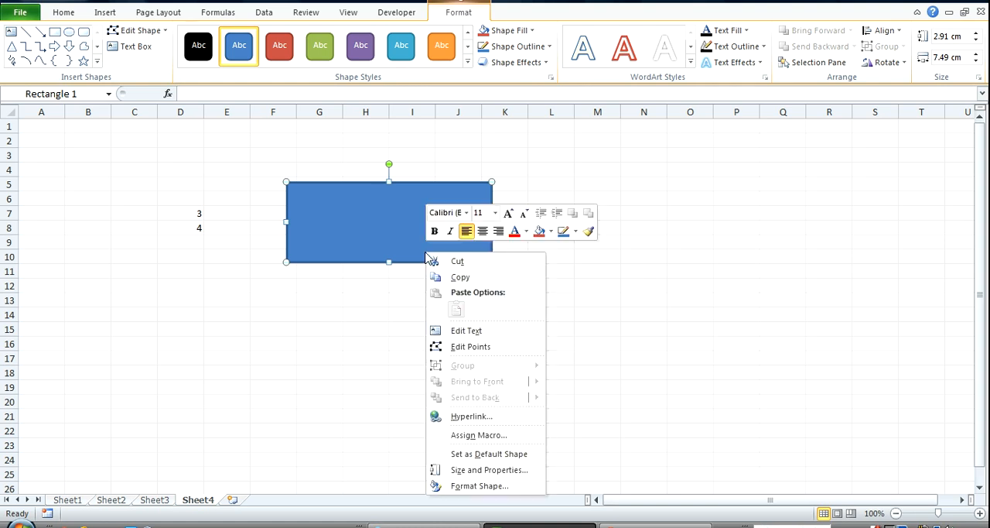
{"action": "mouse_move", "coordinate": [484, 500]}
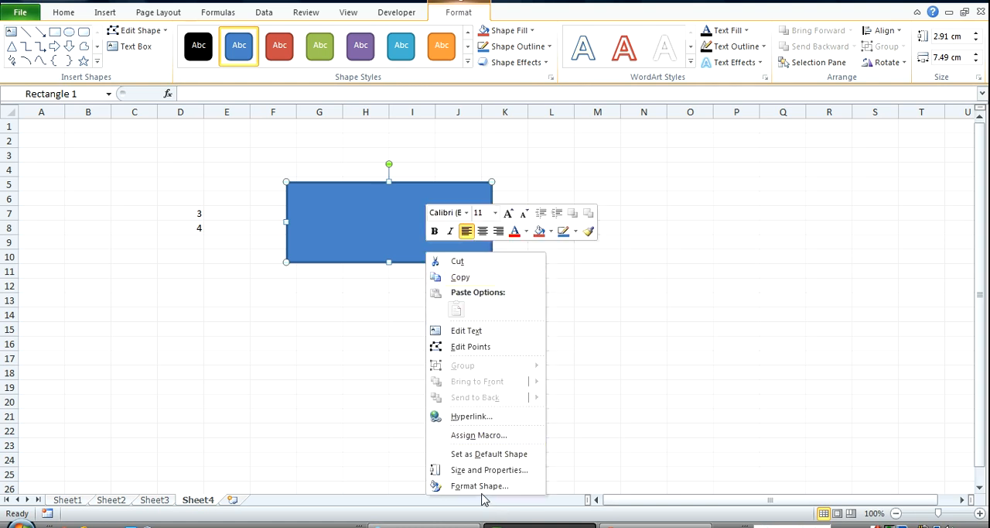
{"action": "mouse_move", "coordinate": [471, 416]}
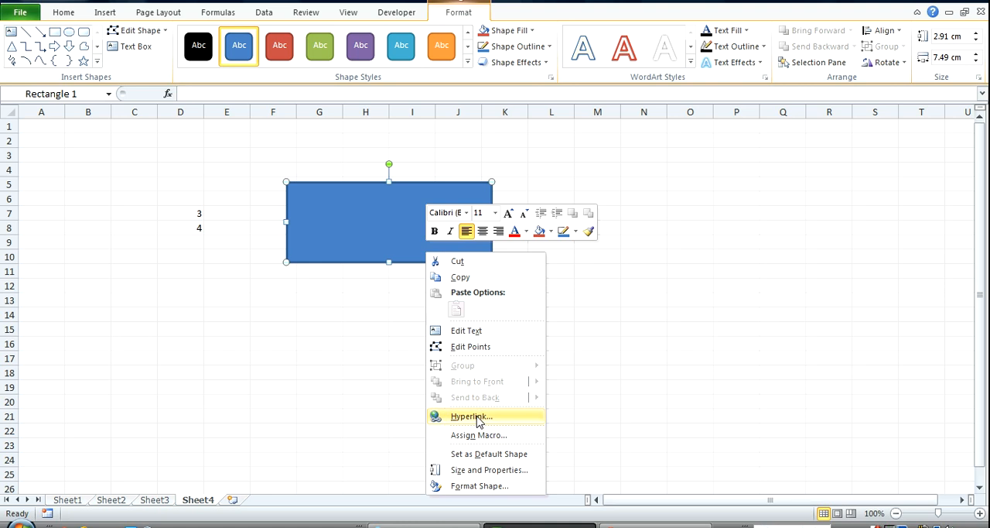
{"action": "left_click", "coordinate": [471, 414]}
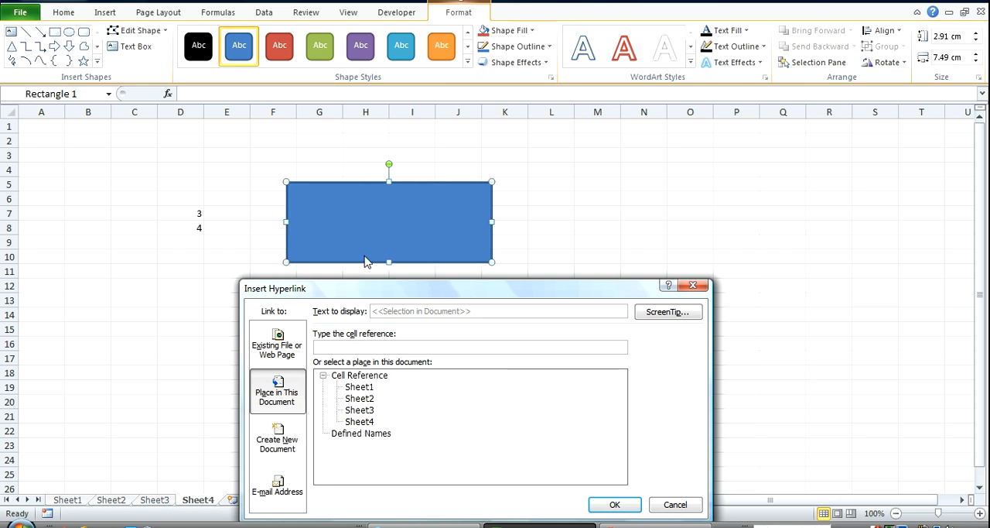
{"action": "mouse_move", "coordinate": [379, 185]}
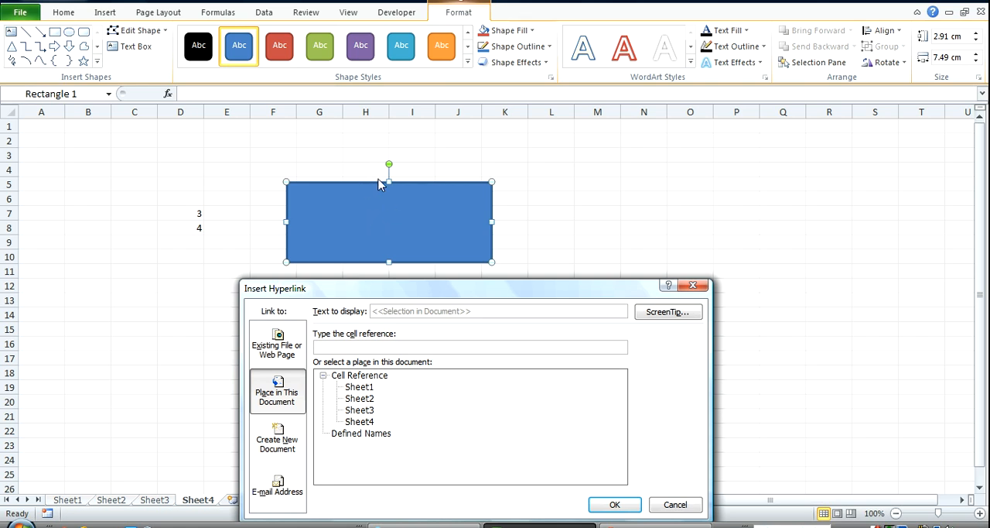
{"action": "left_click", "coordinate": [467, 347]}
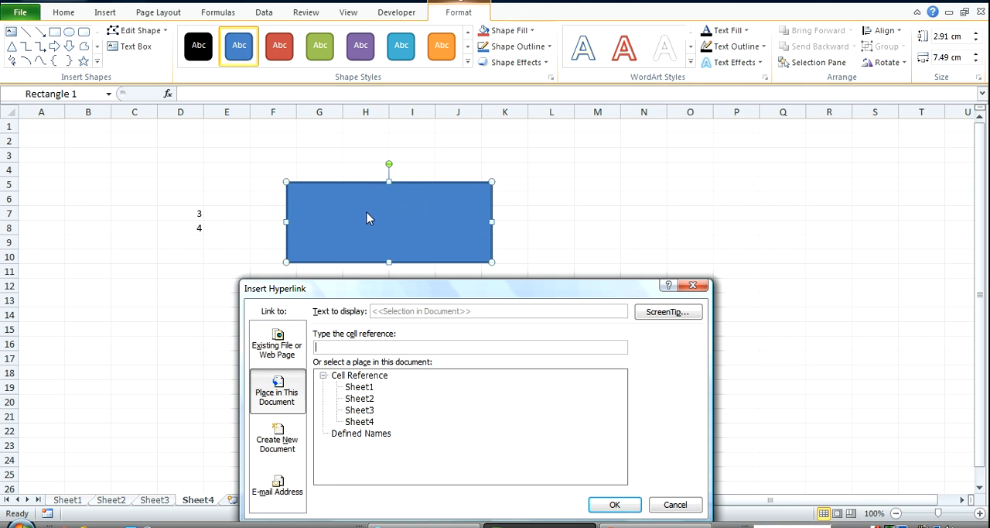
{"action": "type", "text": "h"}
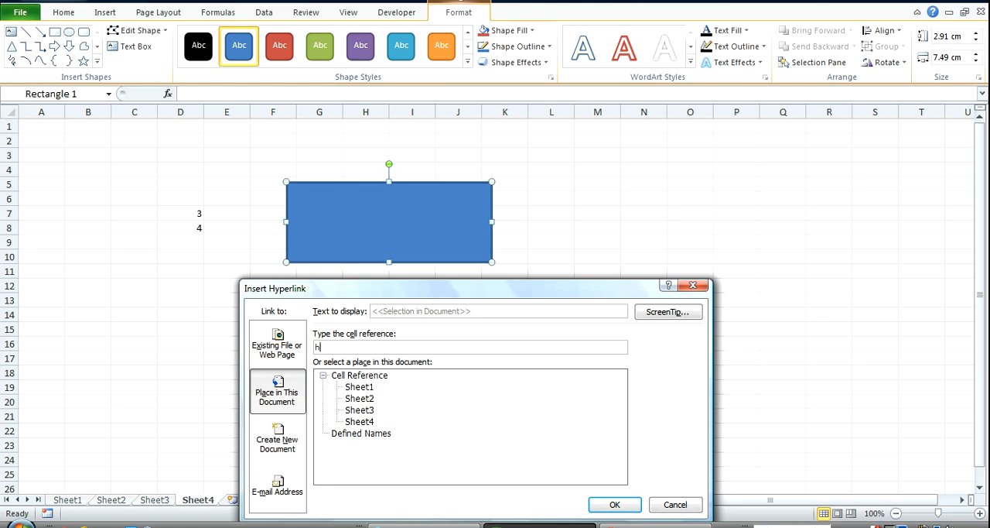
{"action": "type", "text": "7"}
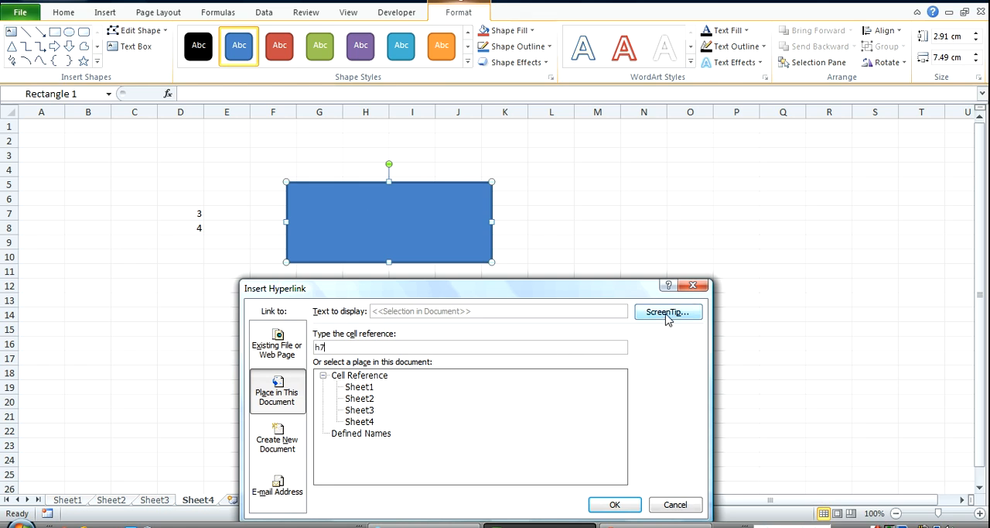
{"action": "left_click", "coordinate": [669, 312]}
{"action": "type", "text": "ken"}
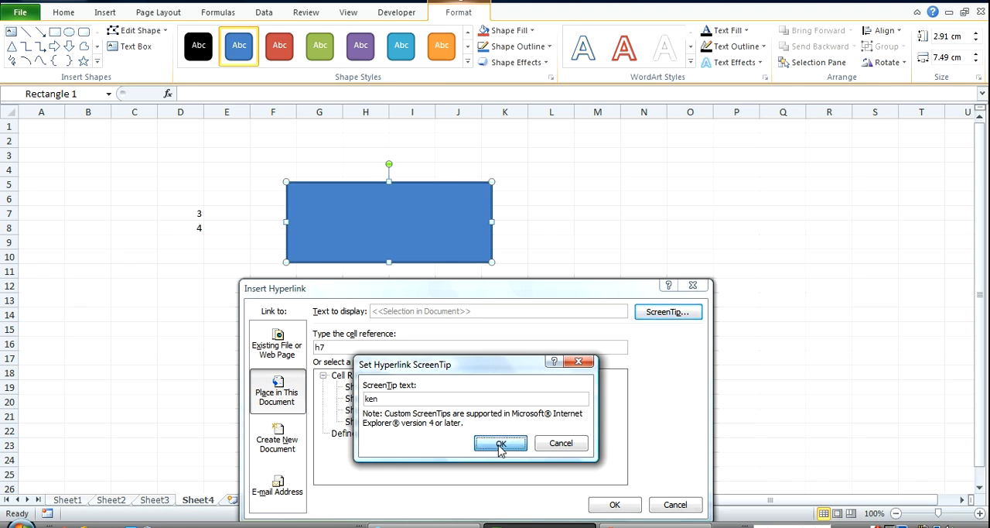
- Confirm the rectangle's ScreenTip text so the hyperlink shows it on hover
{"action": "left_click", "coordinate": [501, 442]}
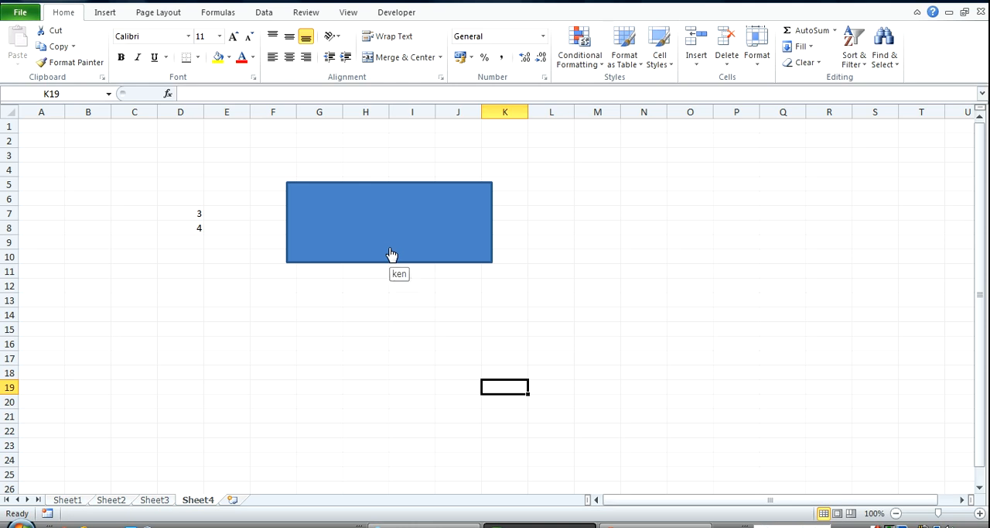
{"action": "mouse_move", "coordinate": [379, 236]}
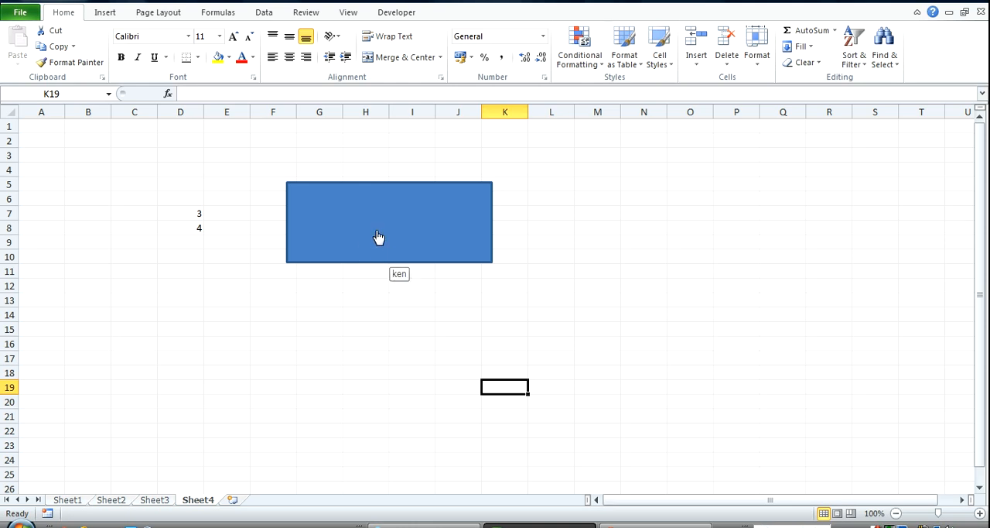